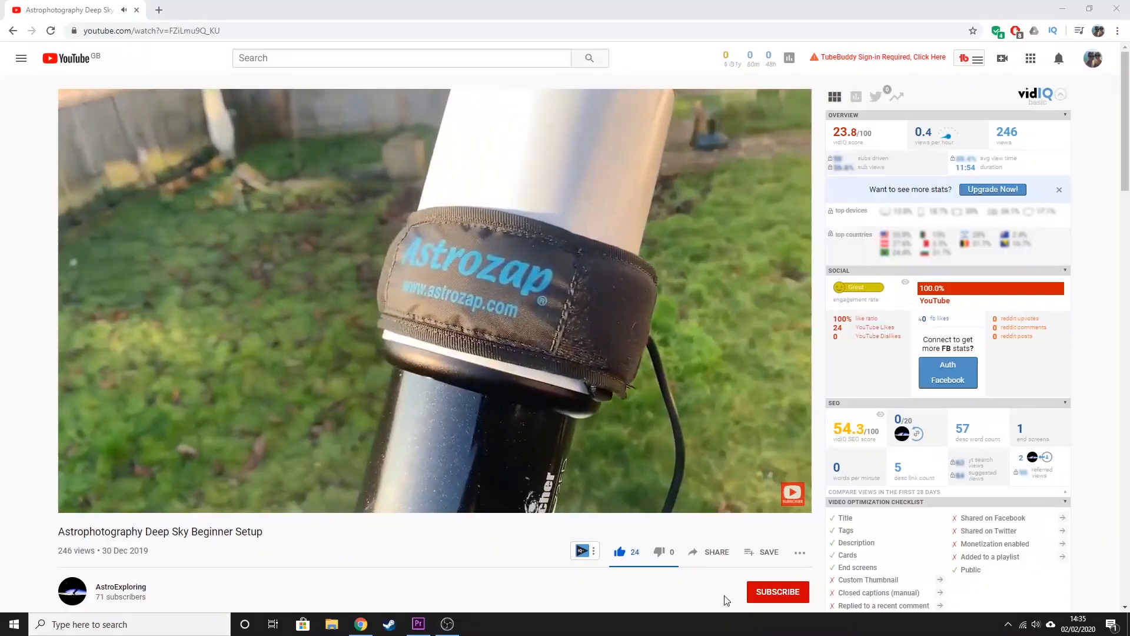
# - Subscribe to AstroExploring from the Deep Sky Beginner Setup video and open its notification bell menu
pyautogui.click(777, 591)
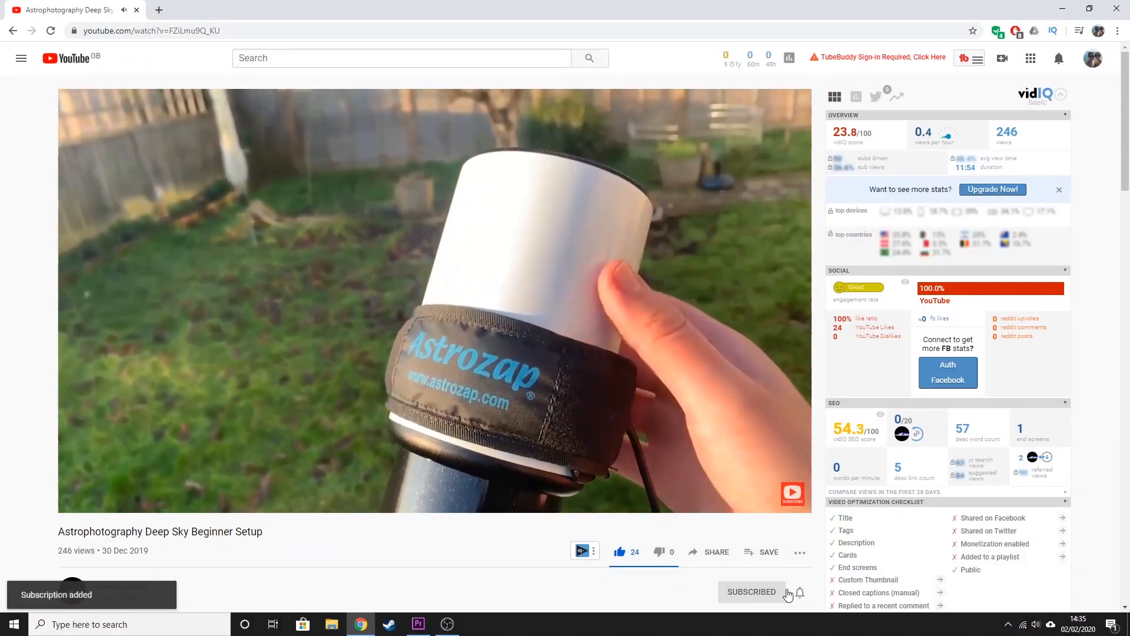
pyautogui.click(799, 592)
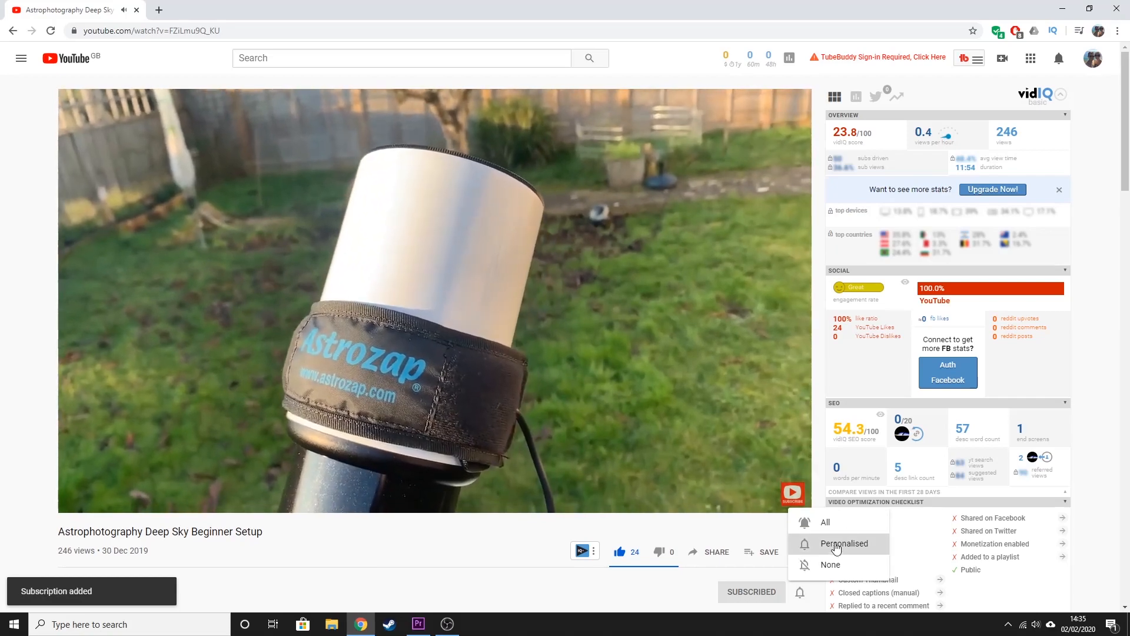